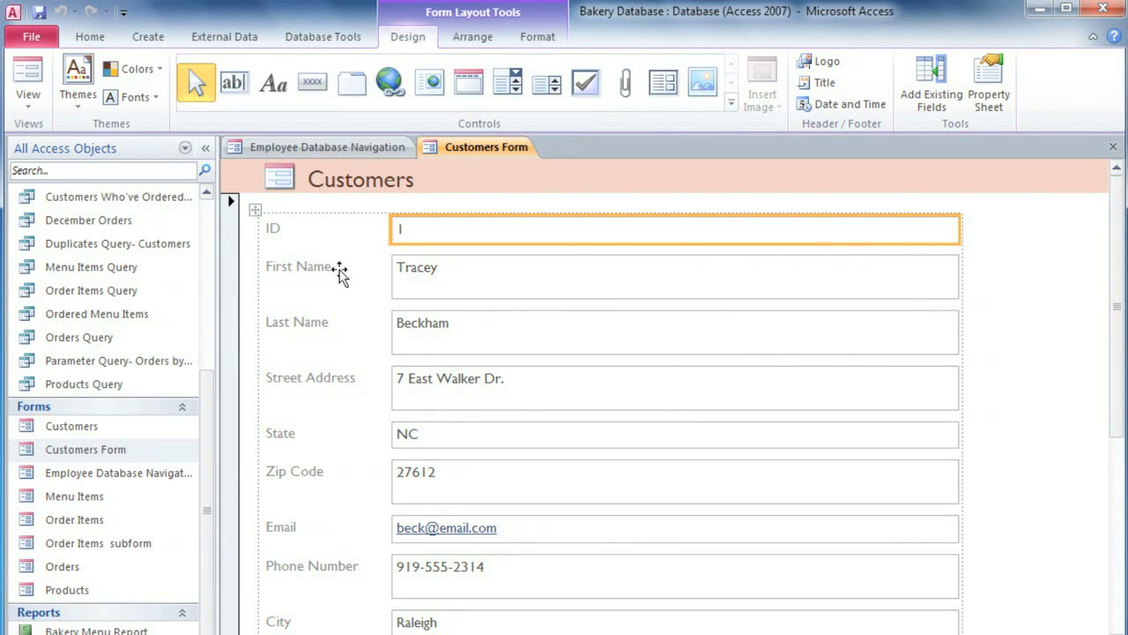
pyautogui.moveTo(712, 201)
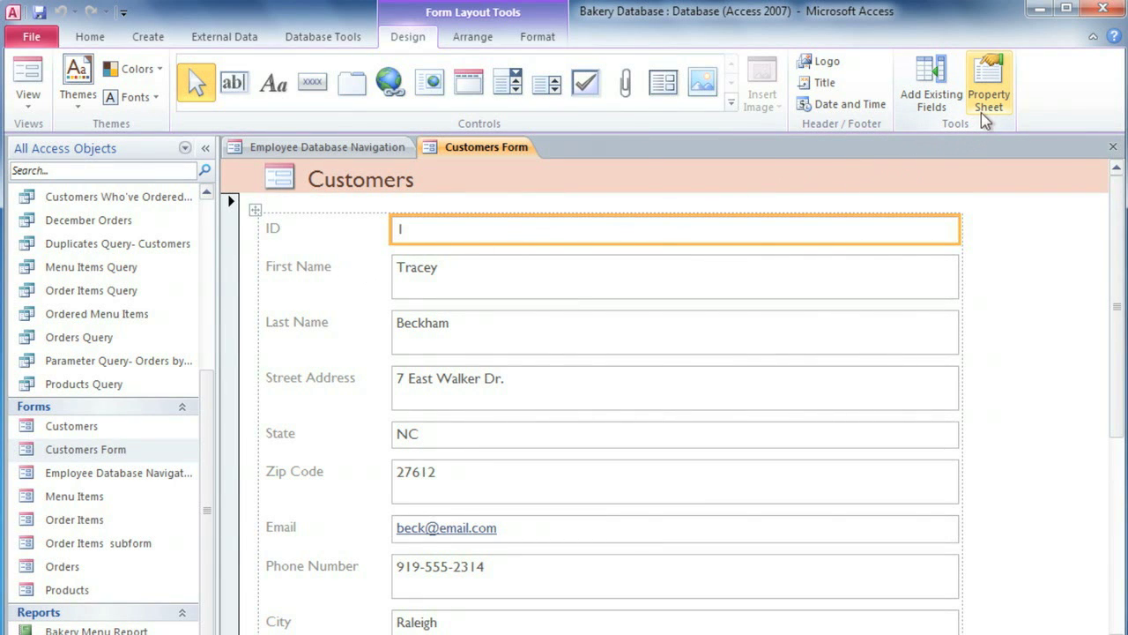
# Show the Property Sheet for the ID text box, checking its Data then Format properties
pyautogui.click(987, 79)
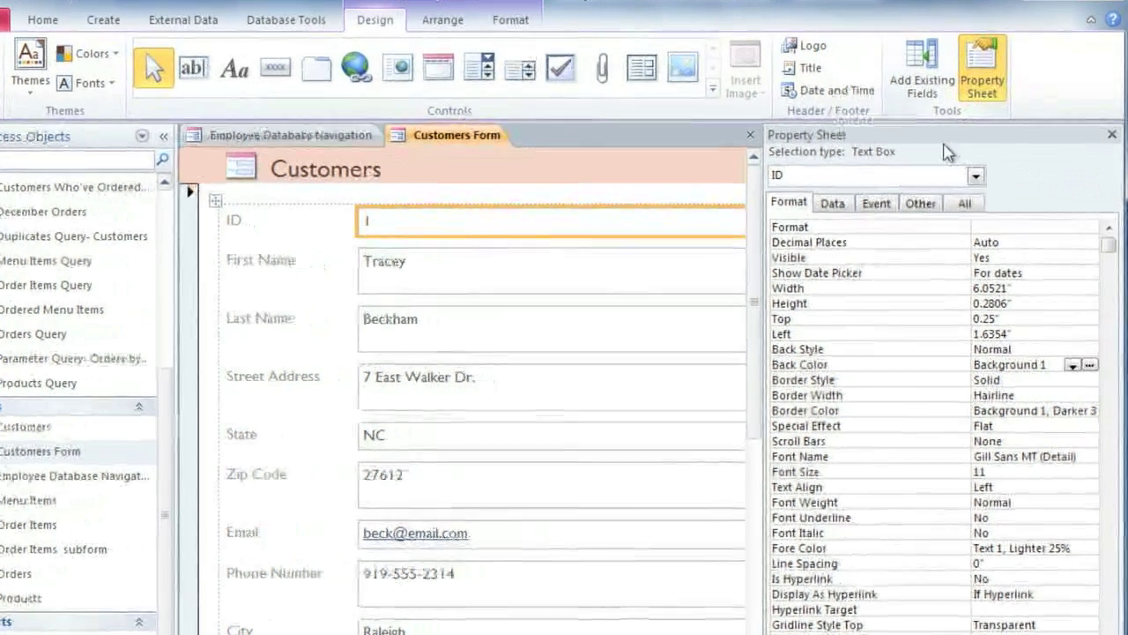
pyautogui.click(832, 202)
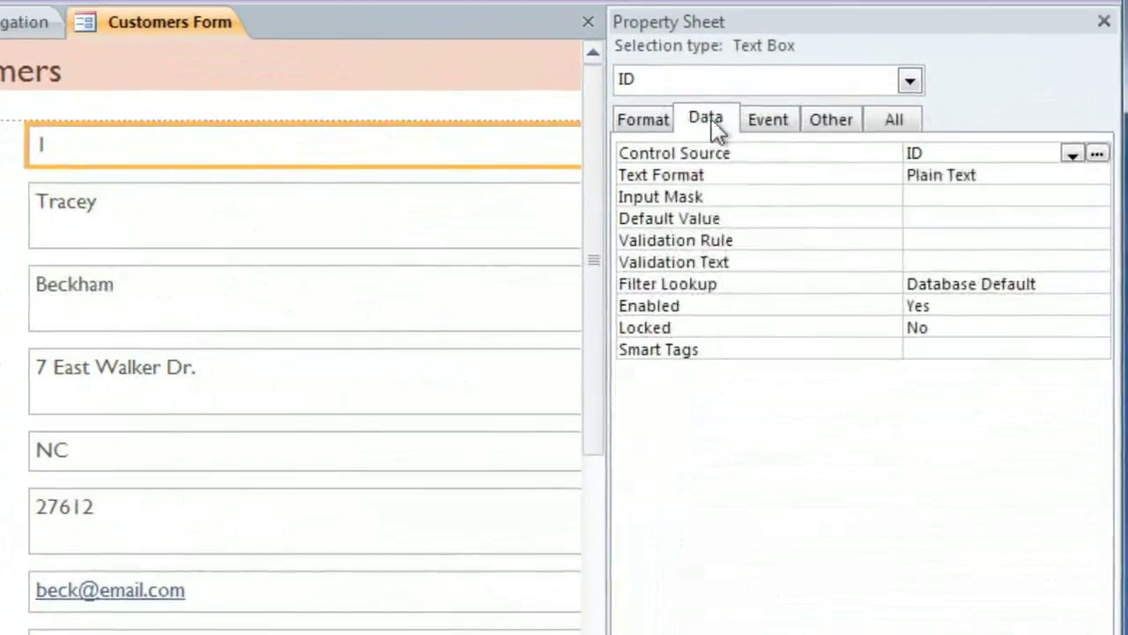
pyautogui.click(638, 116)
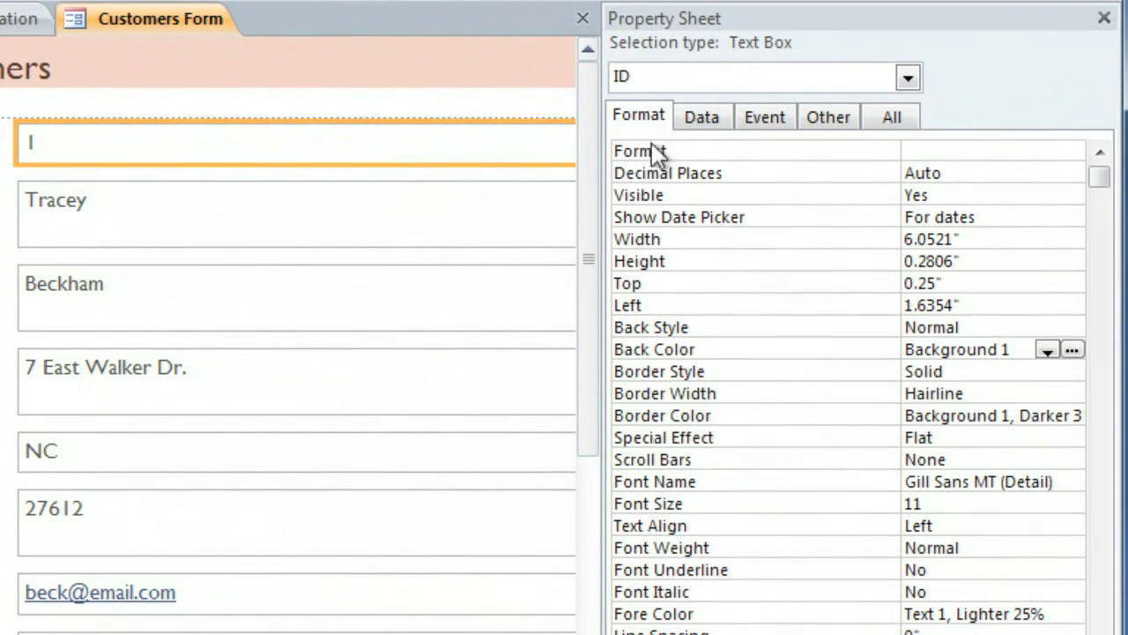
pyautogui.moveTo(648, 250)
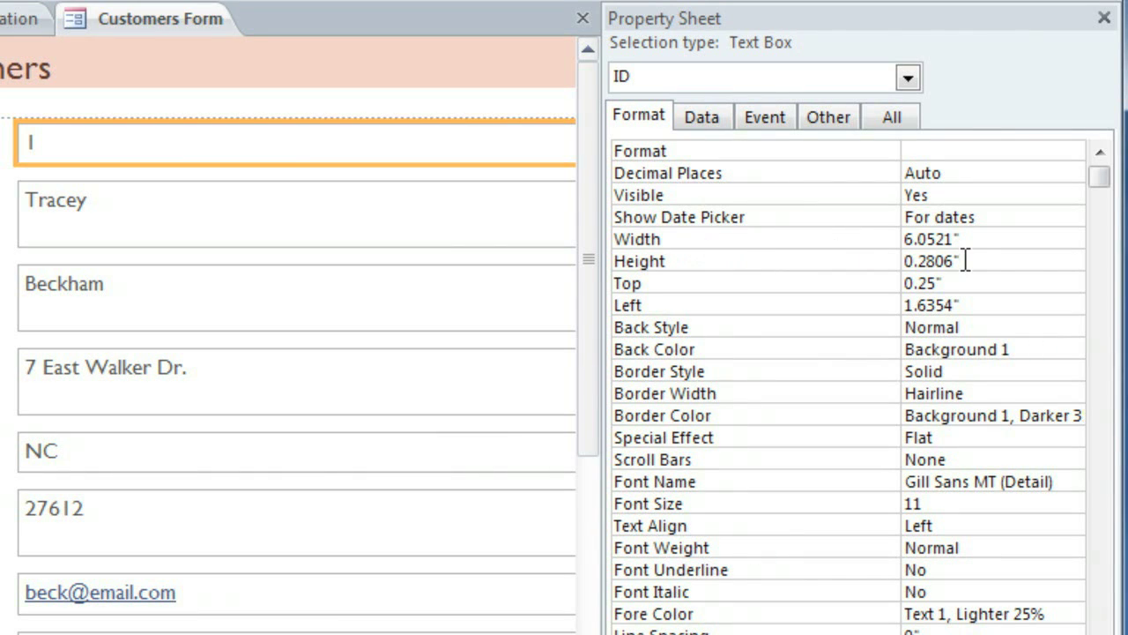
pyautogui.moveTo(980, 324)
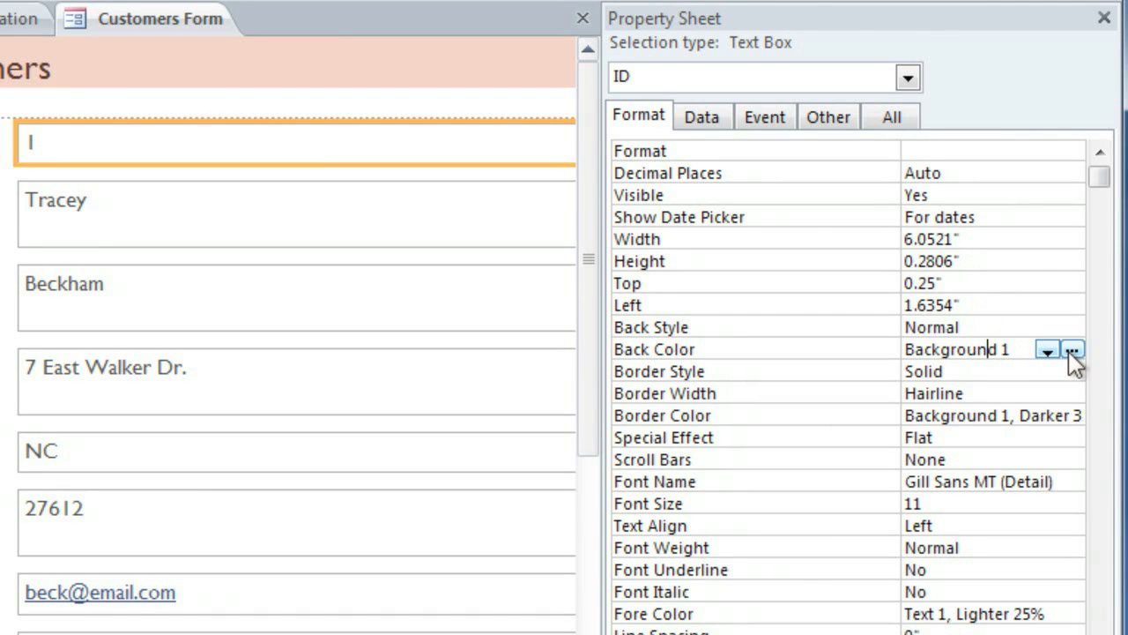
pyautogui.click(1071, 349)
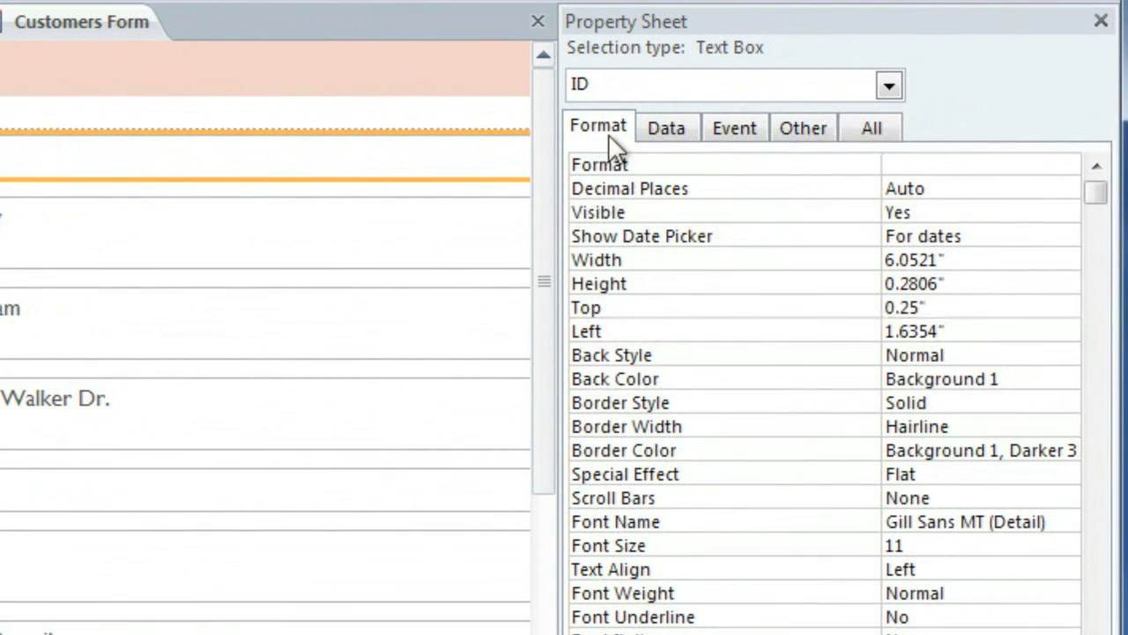
pyautogui.moveTo(613, 221)
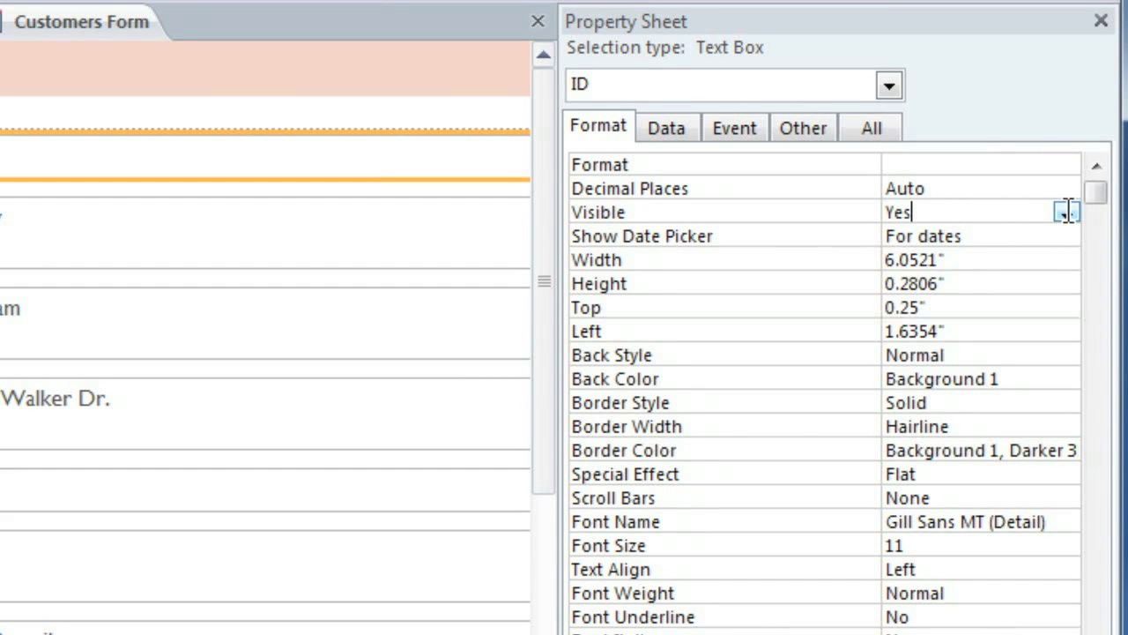
# Set the ID text box's Visible property to No so it is hidden on the Customers form
pyautogui.click(1067, 212)
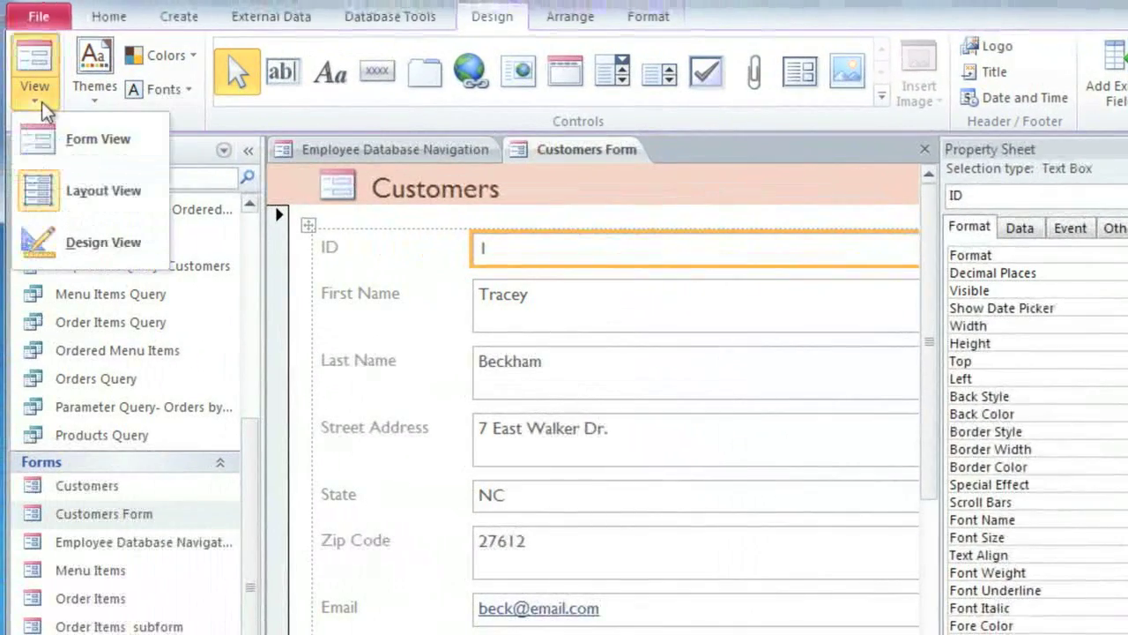
# View the Customers form in Form View to confirm the ID field is gone
pyautogui.click(99, 137)
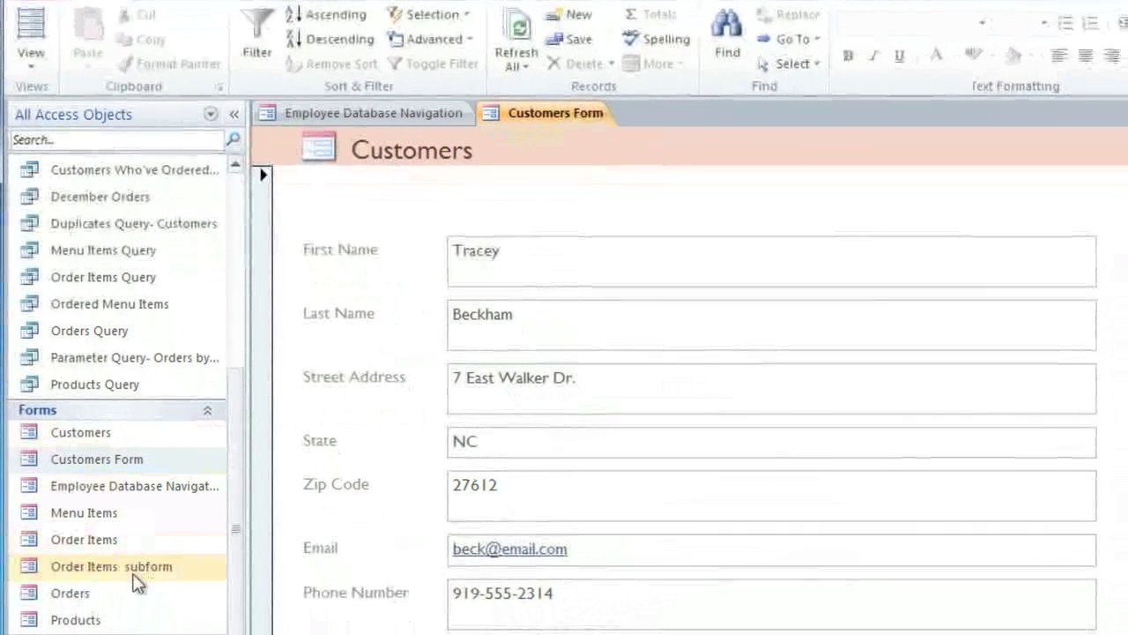
# Bring up the Orders form in Layout View with its properties visible
pyautogui.doubleClick(70, 592)
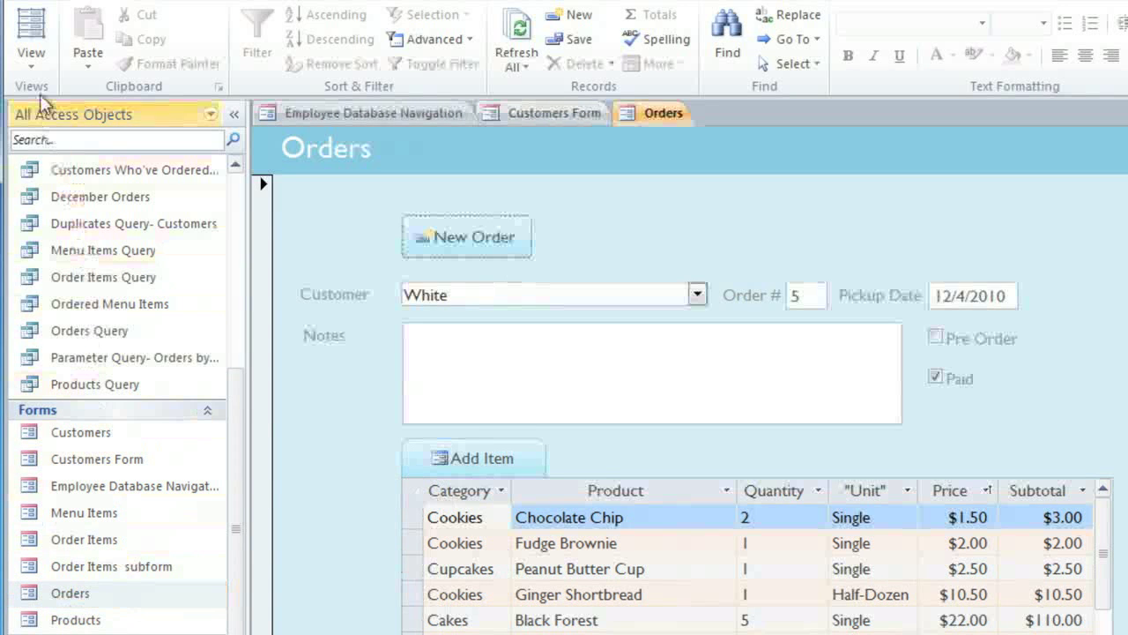
pyautogui.click(30, 39)
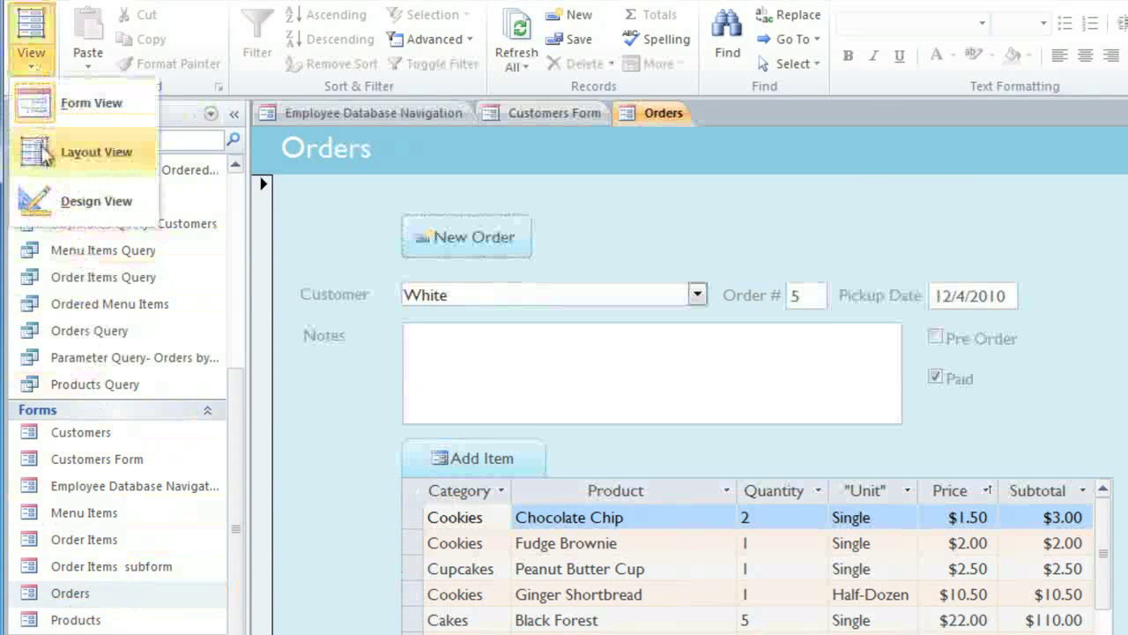
pyautogui.click(87, 152)
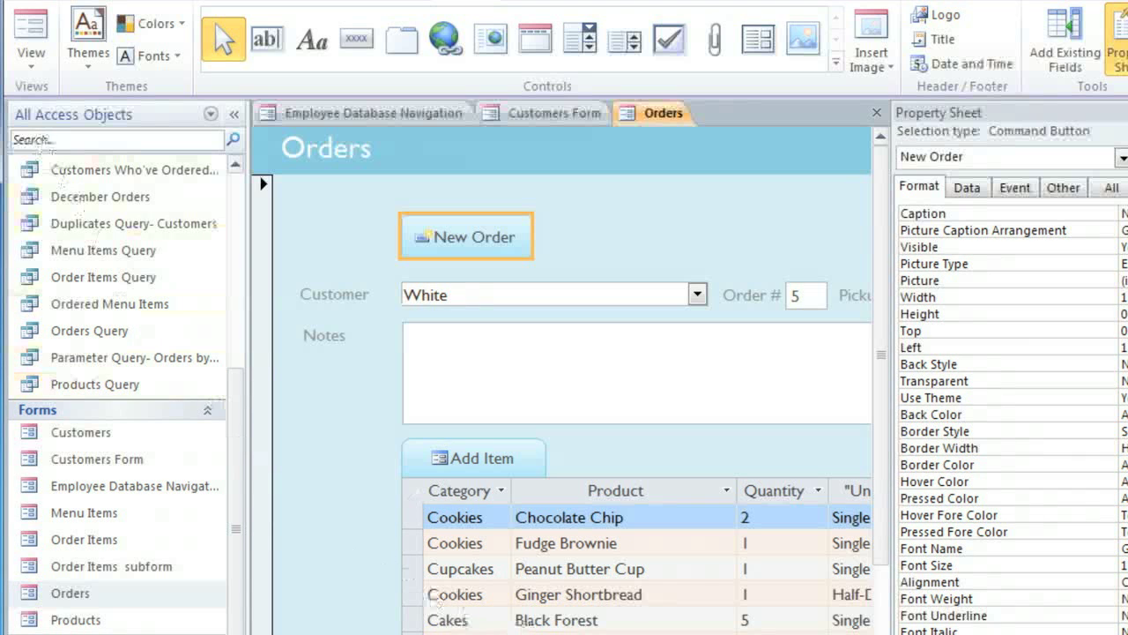
pyautogui.hscroll(3)
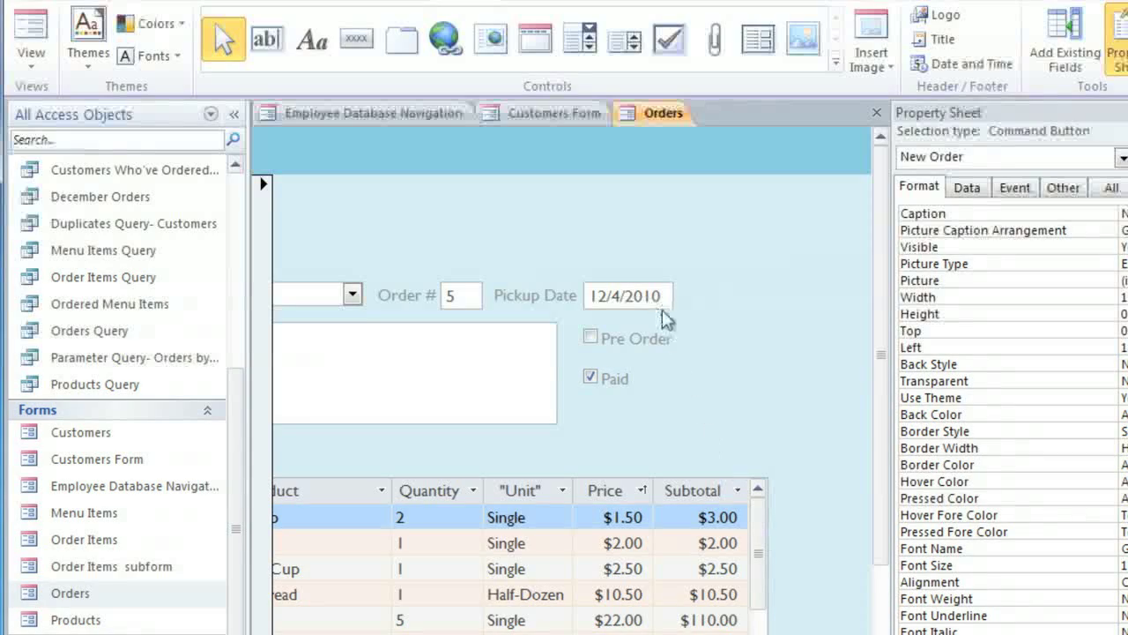
# Select the Pickup Date text box and show its Data properties
pyautogui.click(627, 295)
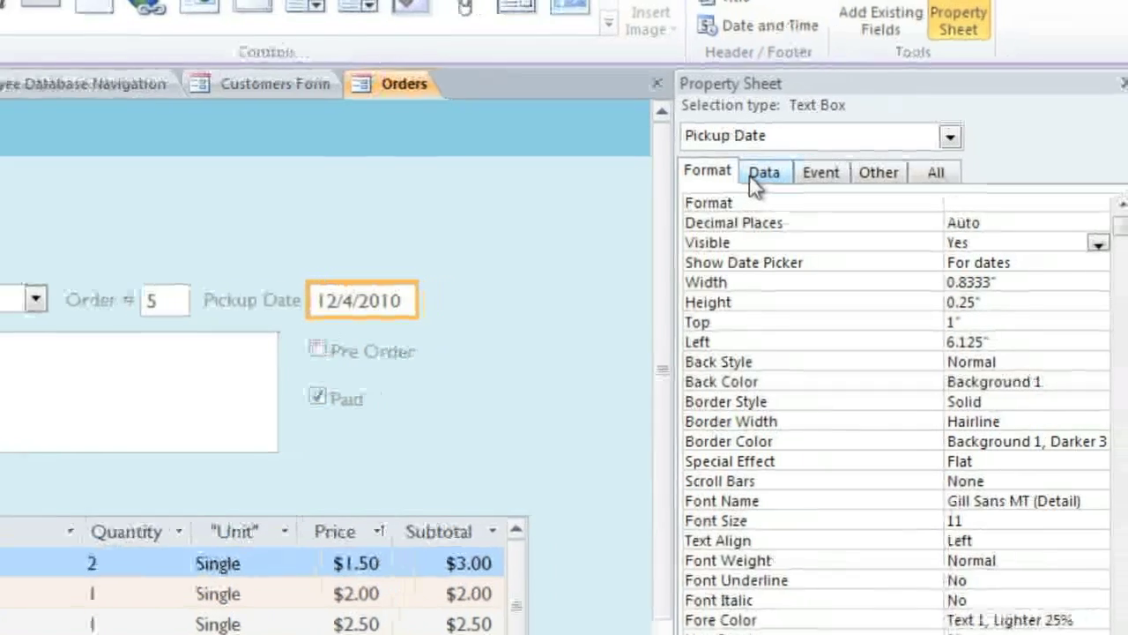
pyautogui.click(765, 173)
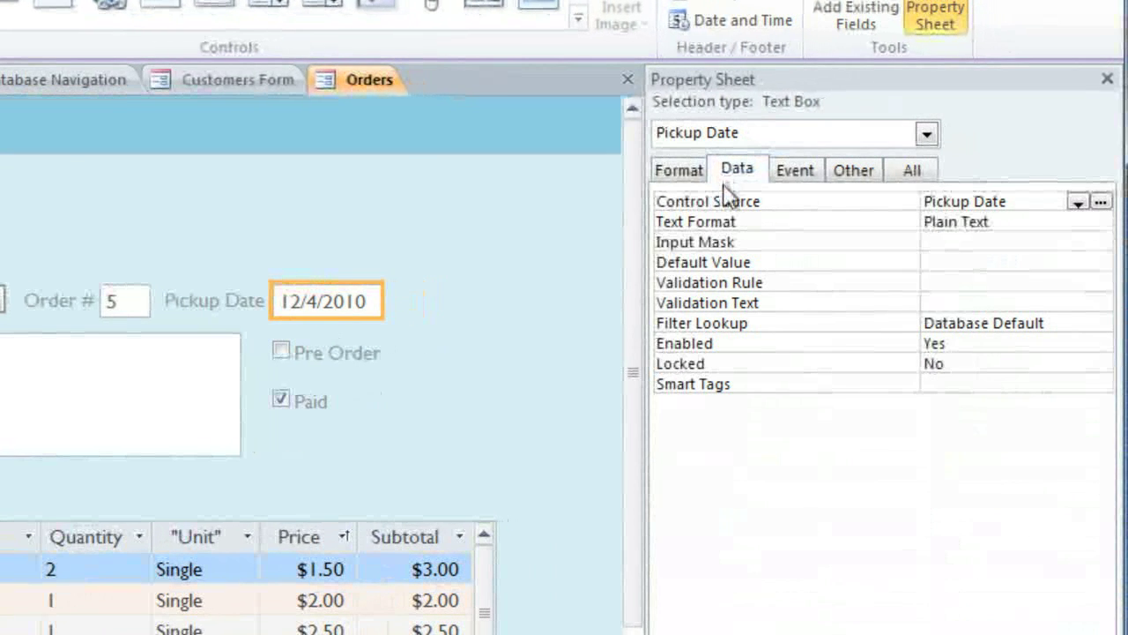
pyautogui.moveTo(822, 275)
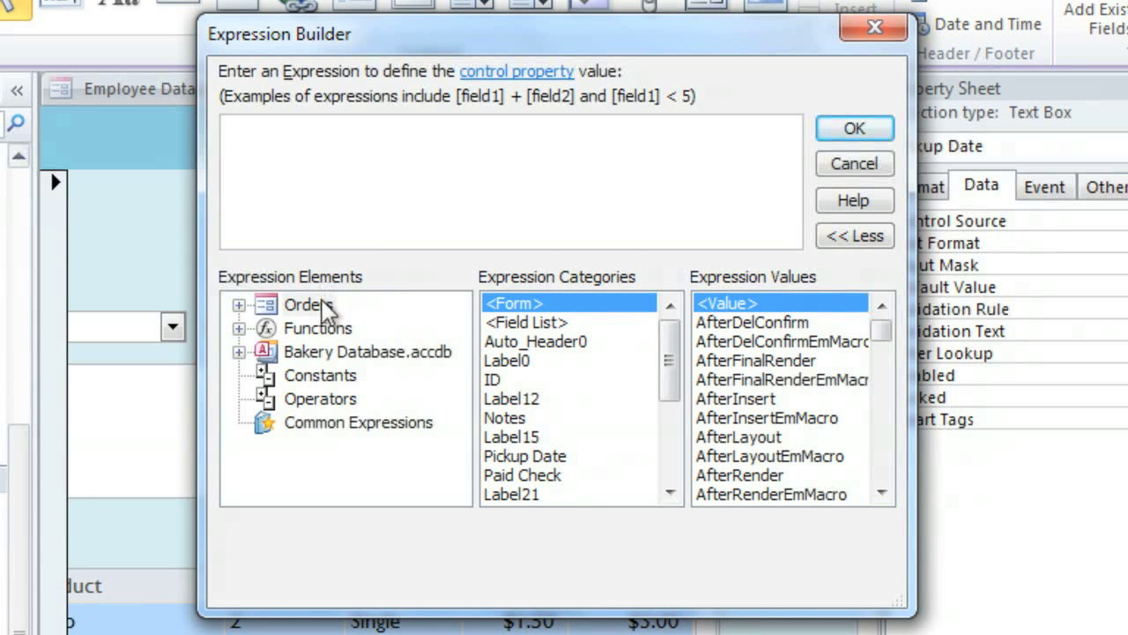
pyautogui.moveTo(321, 432)
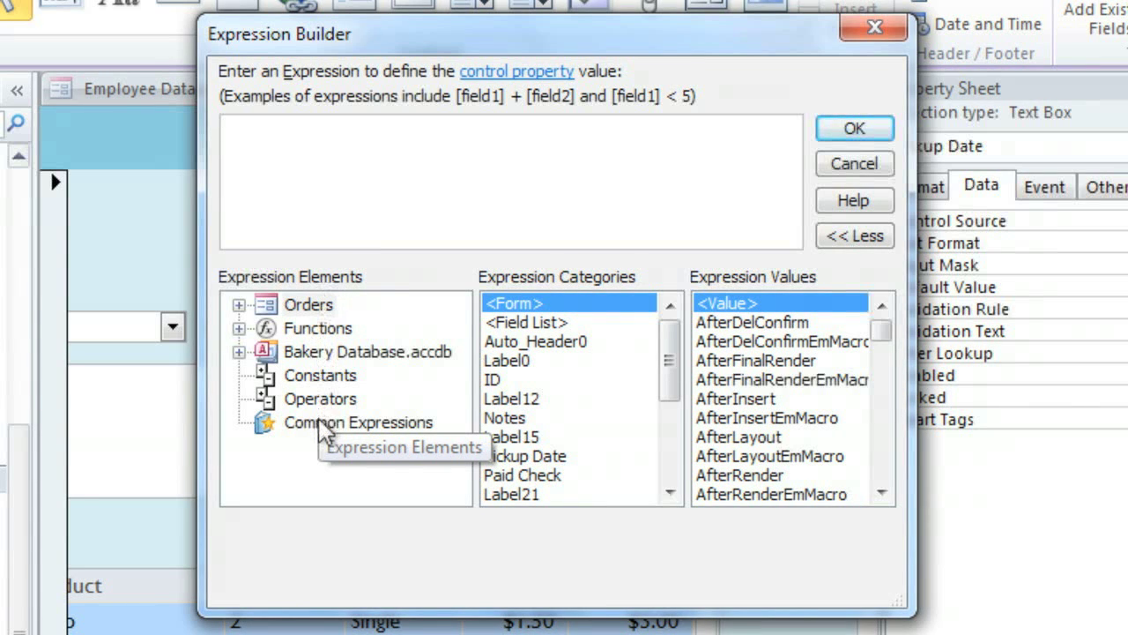
# Choose Current Date from Common Expressions so the default value becomes =Date()
pyautogui.click(358, 423)
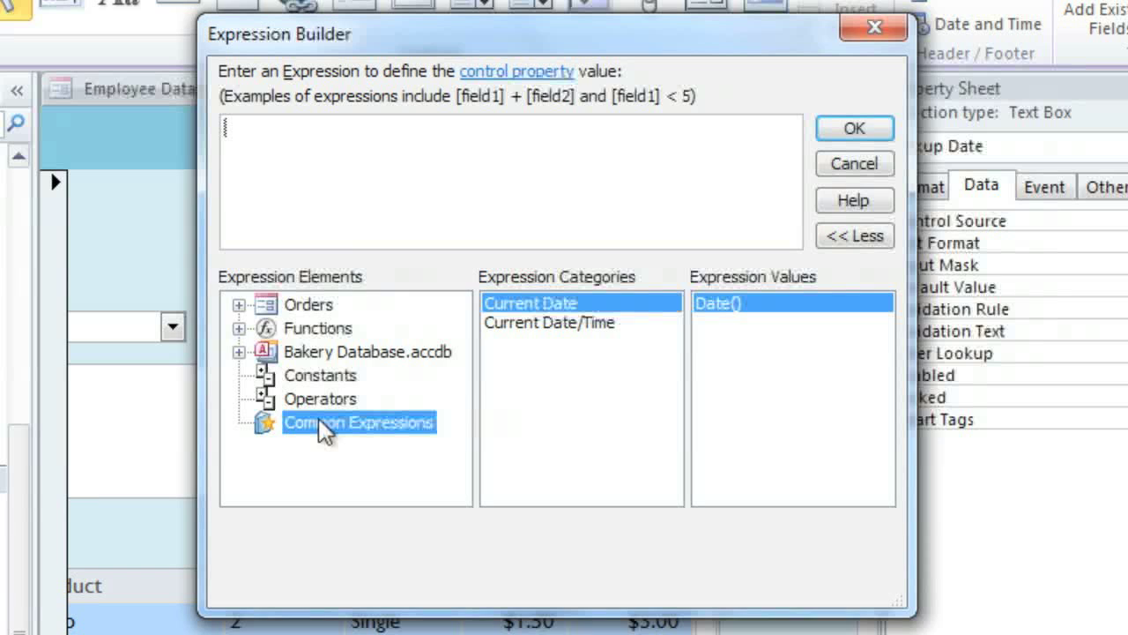
pyautogui.moveTo(462, 404)
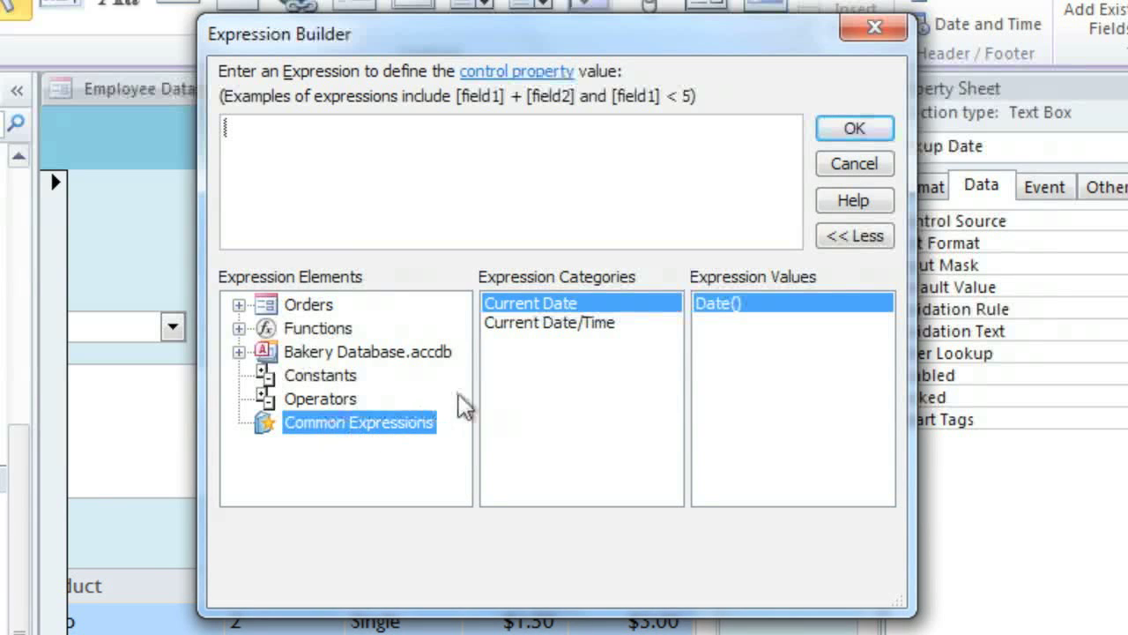
pyautogui.moveTo(543, 333)
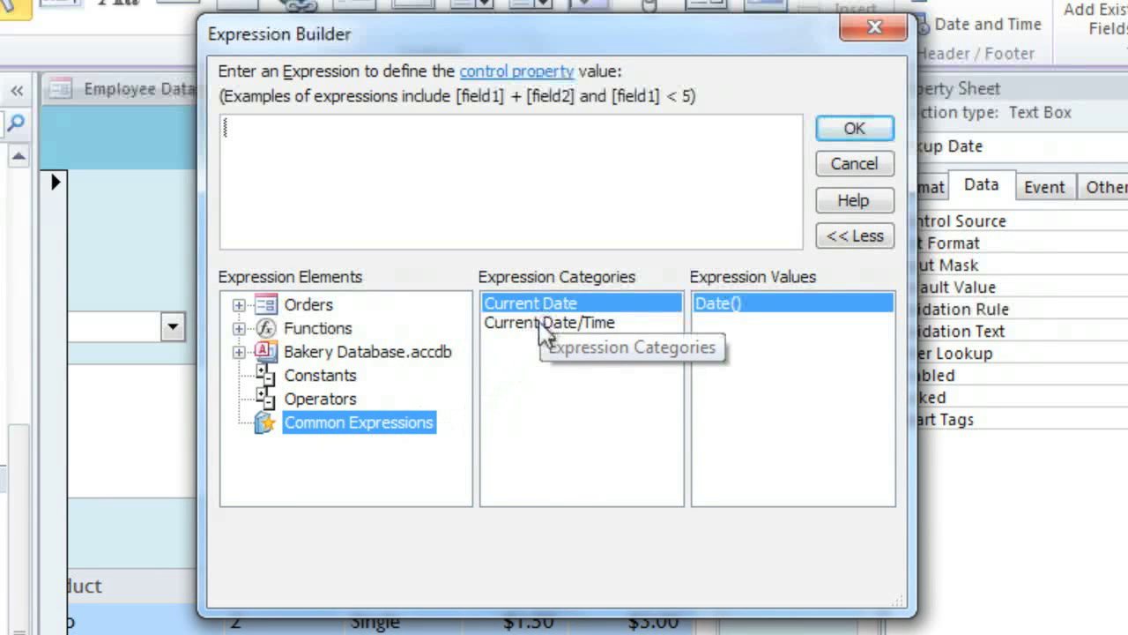
pyautogui.click(550, 321)
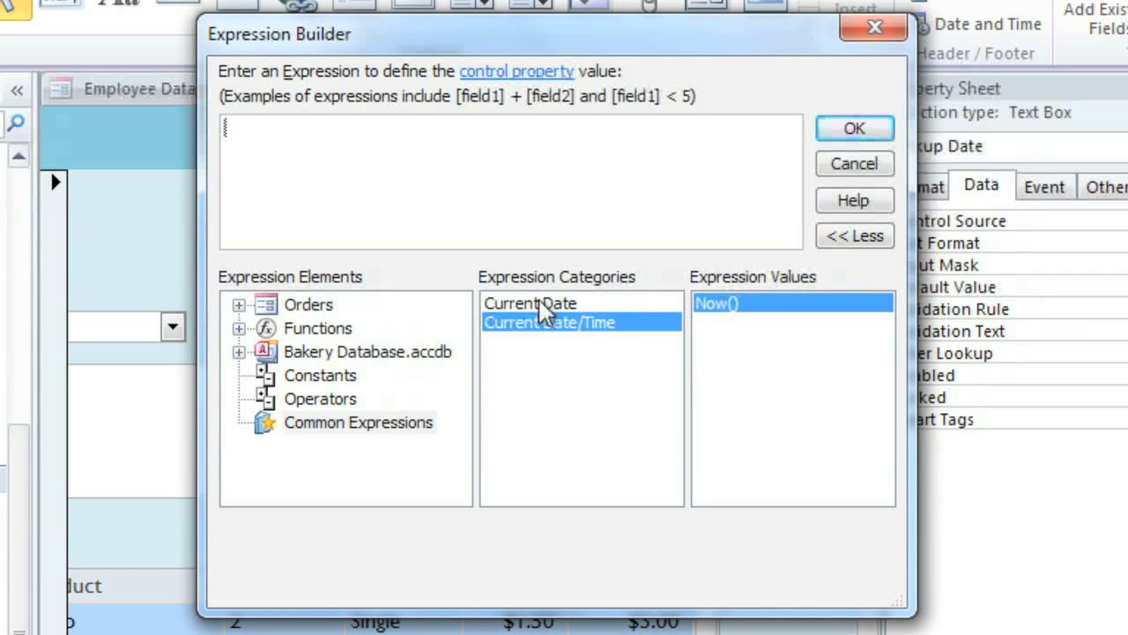
pyautogui.click(529, 304)
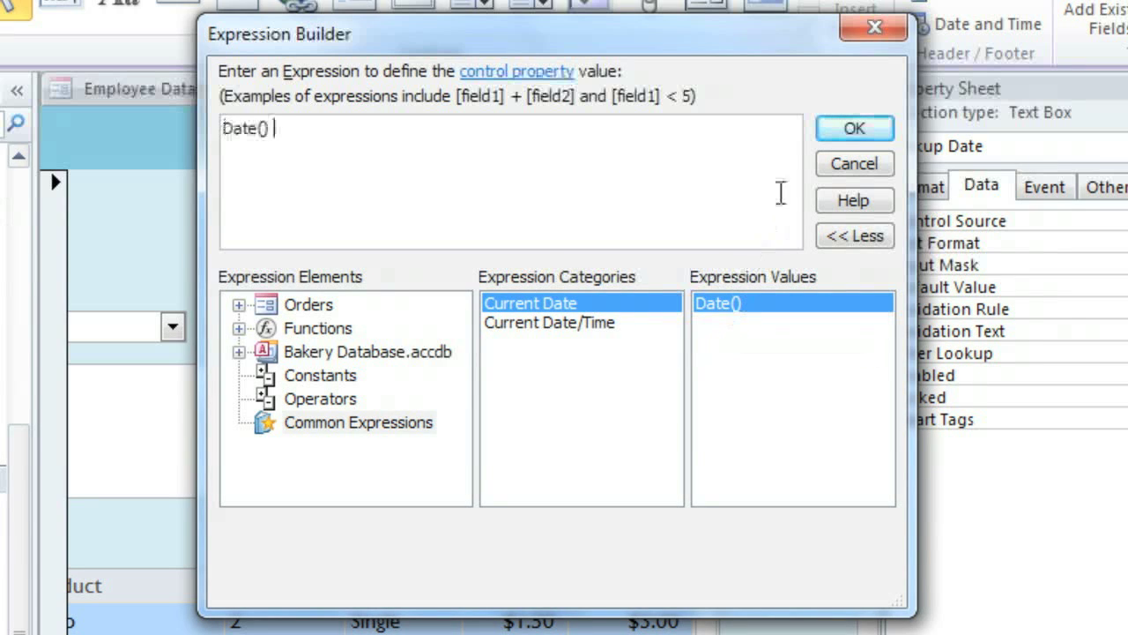
pyautogui.click(853, 127)
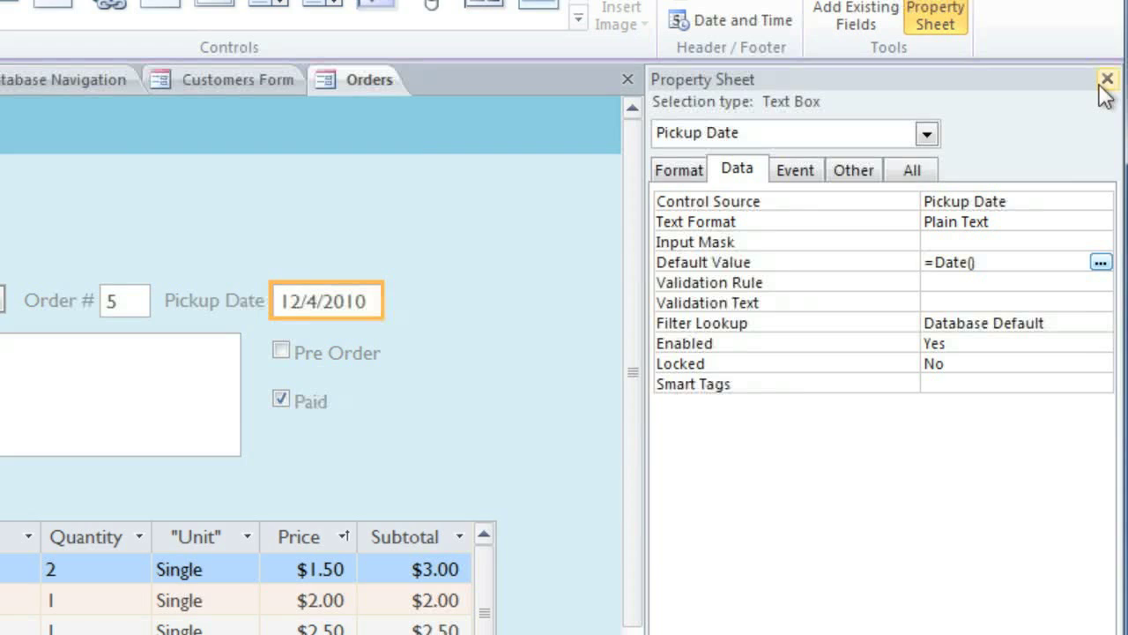
# Start a New Order to confirm Pickup Date defaults to today, then return to the Customers form
pyautogui.click(1107, 78)
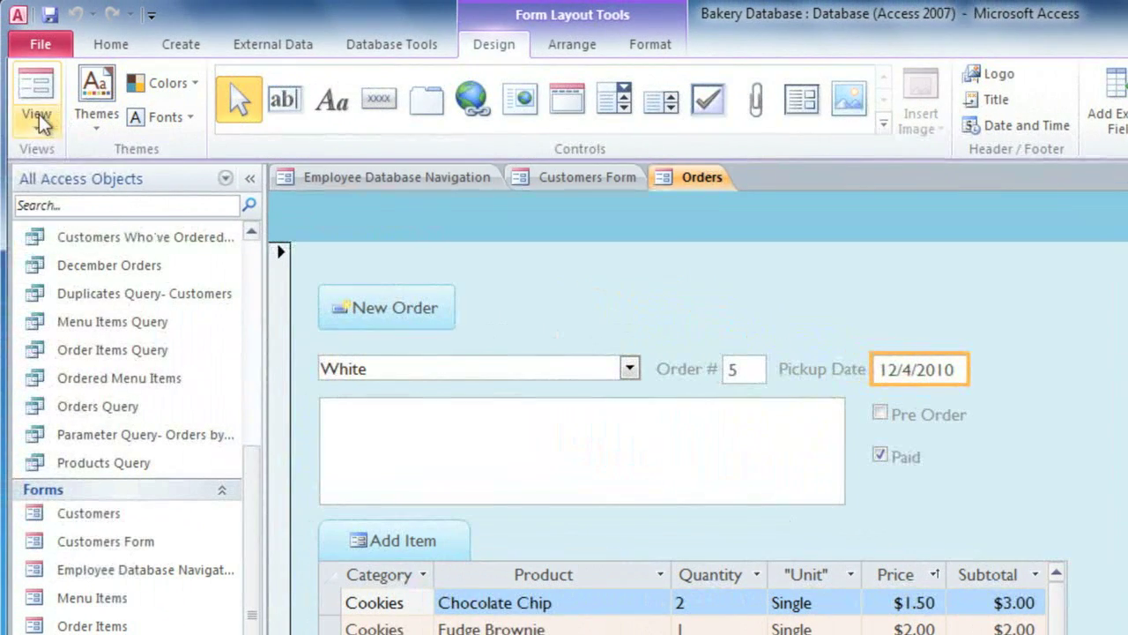
pyautogui.click(36, 95)
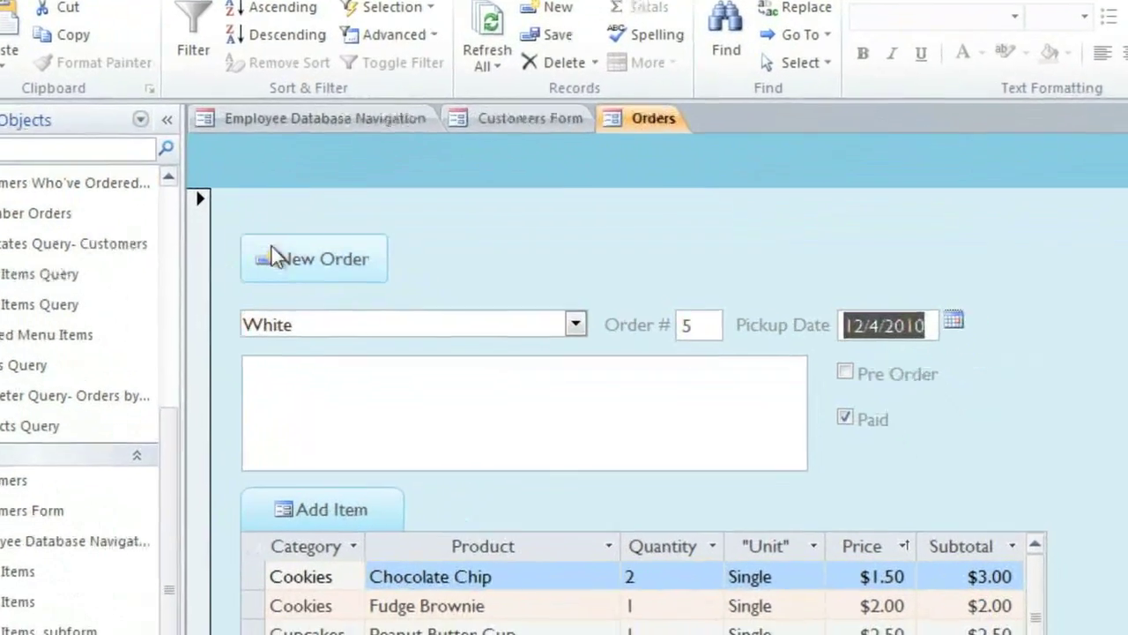
pyautogui.click(313, 257)
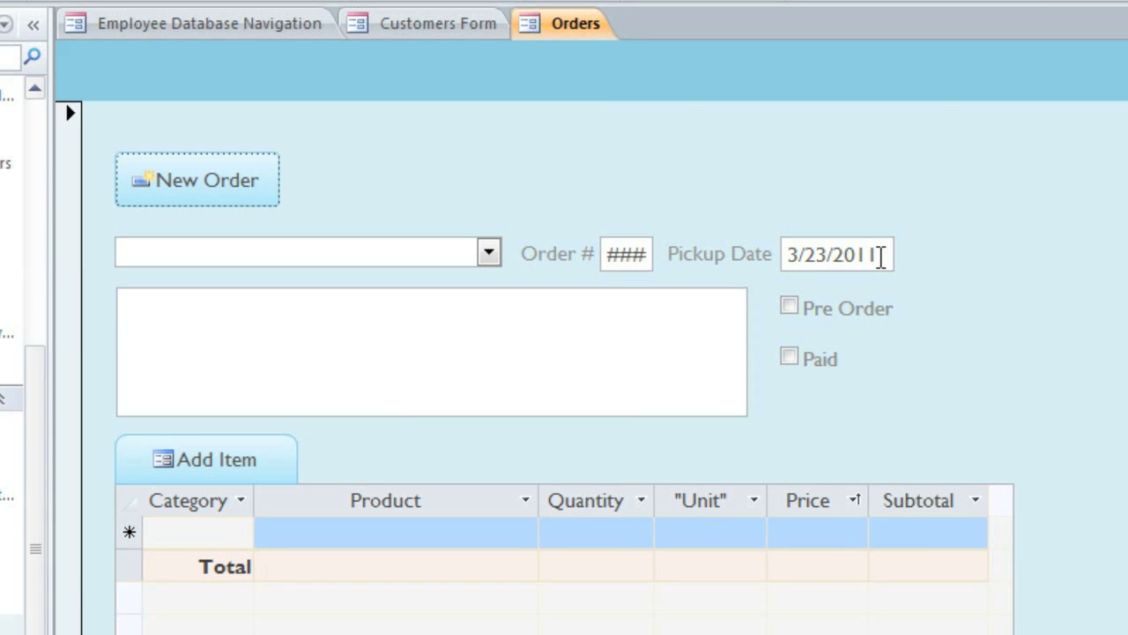
pyautogui.moveTo(758, 168)
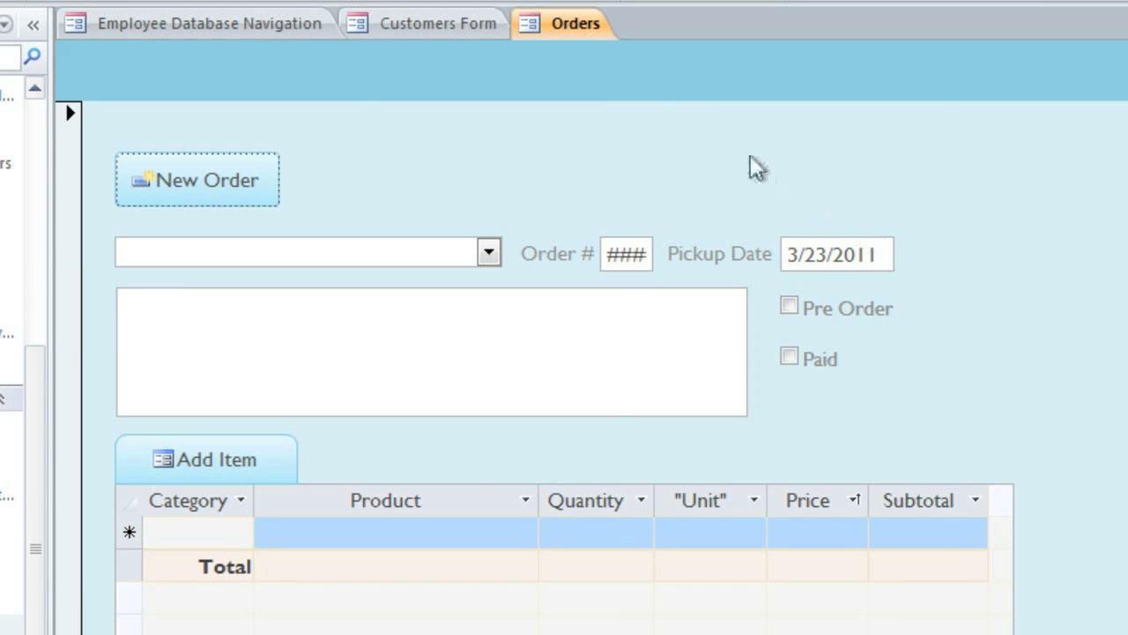
pyautogui.click(437, 23)
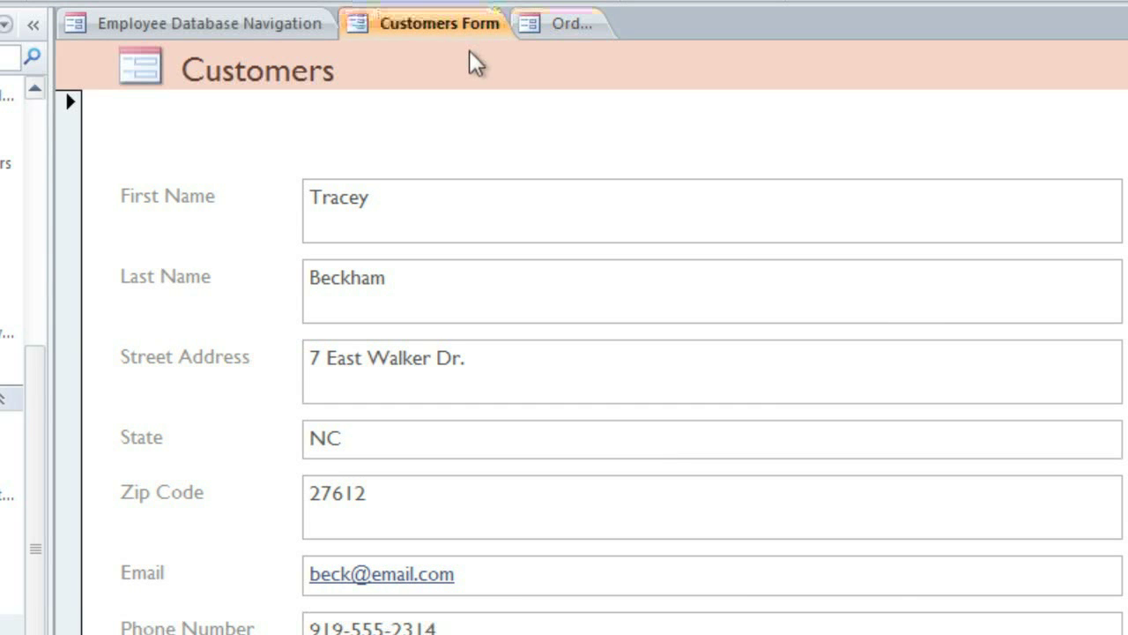